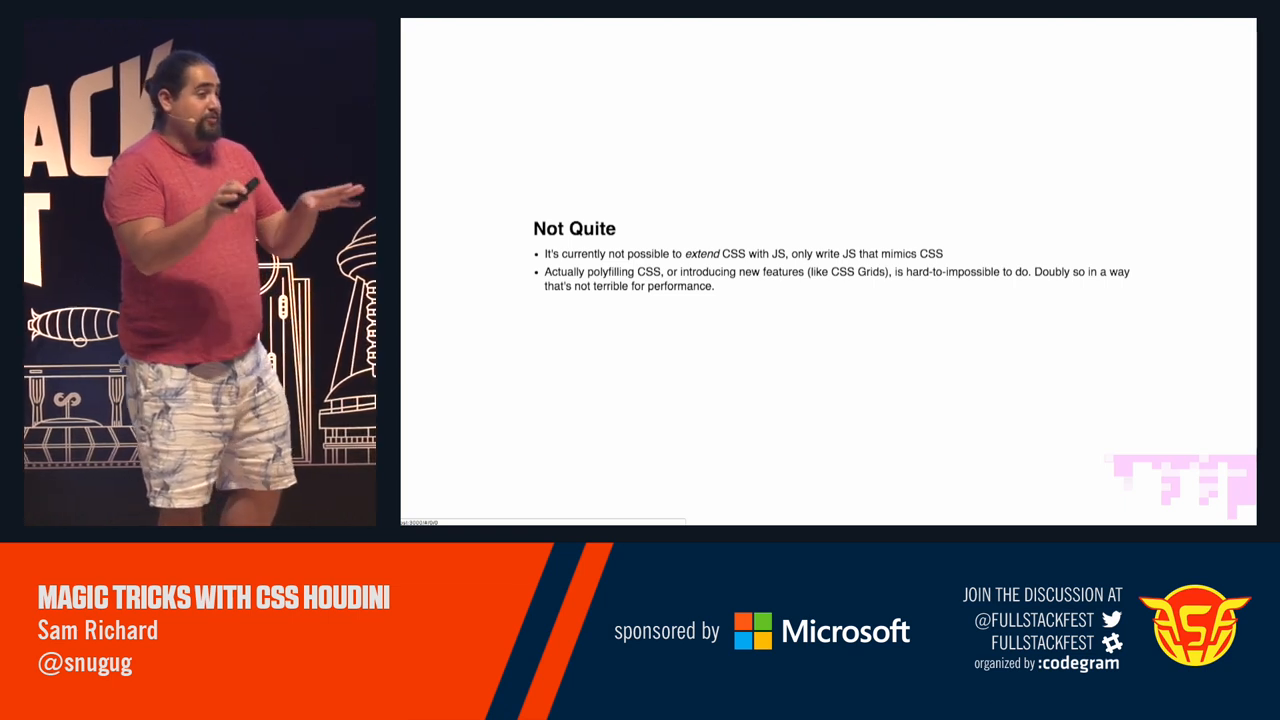
{"action": "key", "text": "Right"}
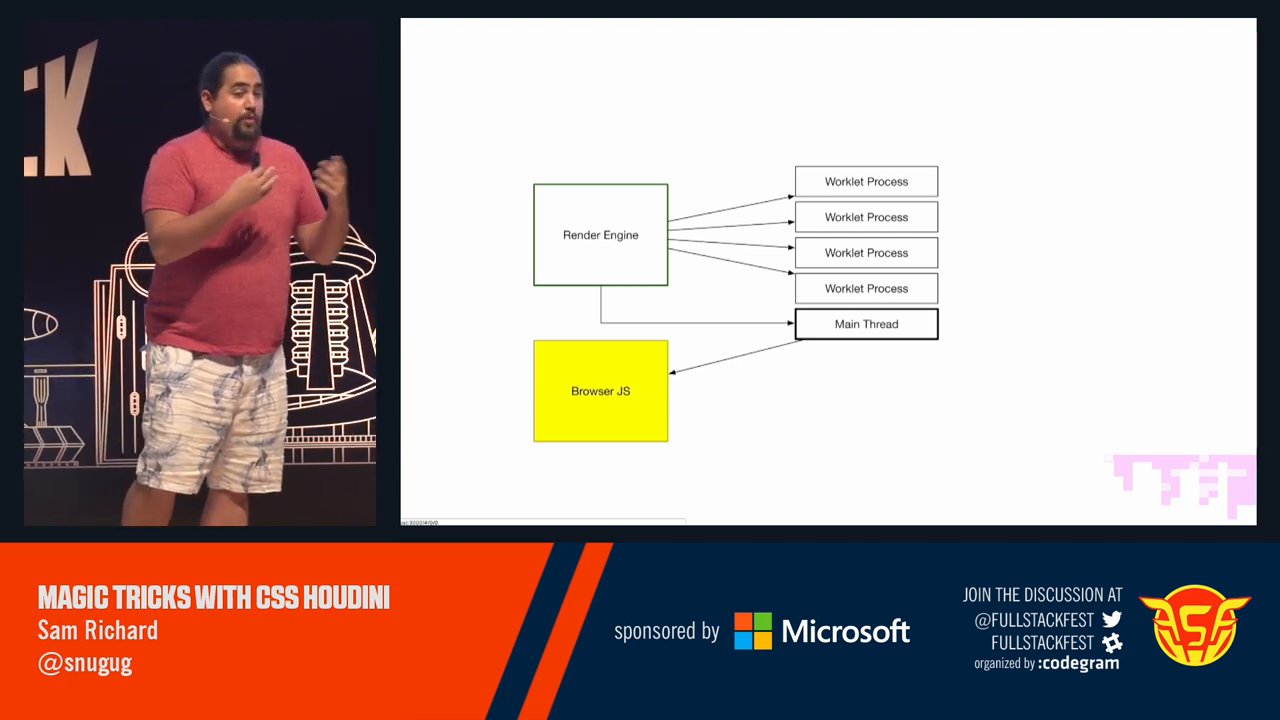
{"action": "key", "text": "Right"}
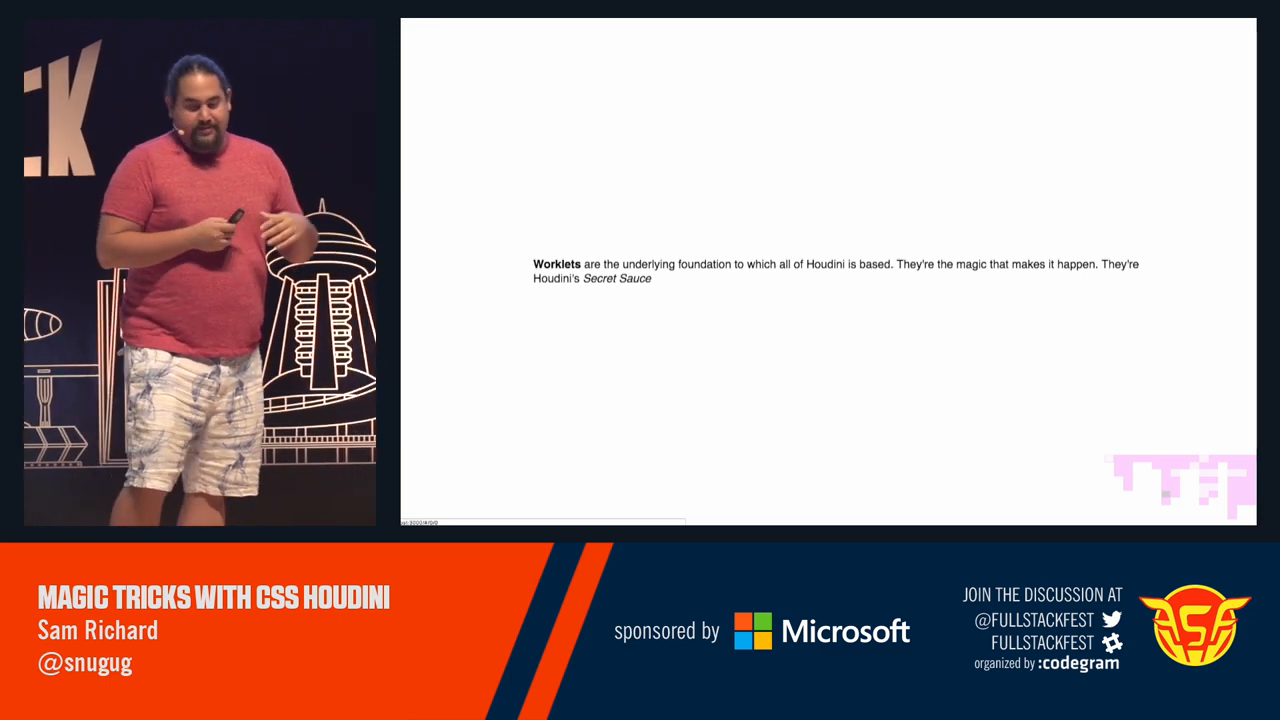
{"action": "key", "text": "Right"}
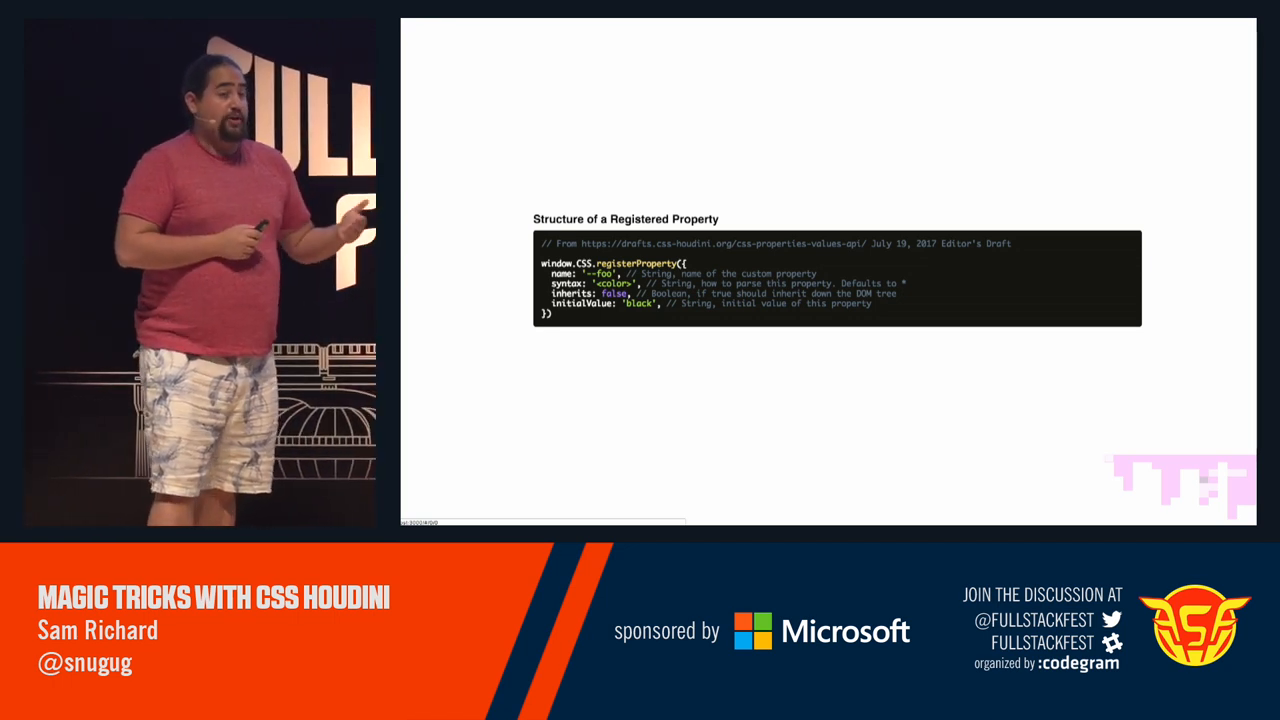
{"action": "key", "text": "Right"}
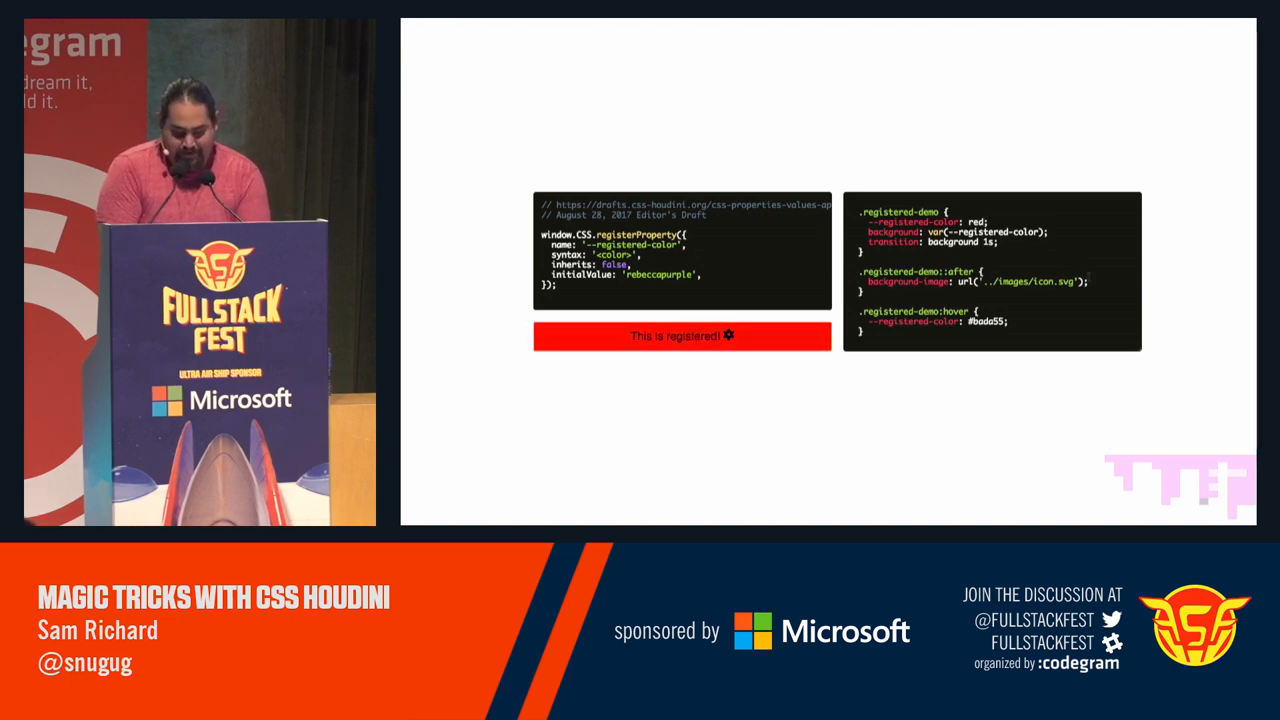
{"action": "double_click", "coordinate": [1020, 281]}
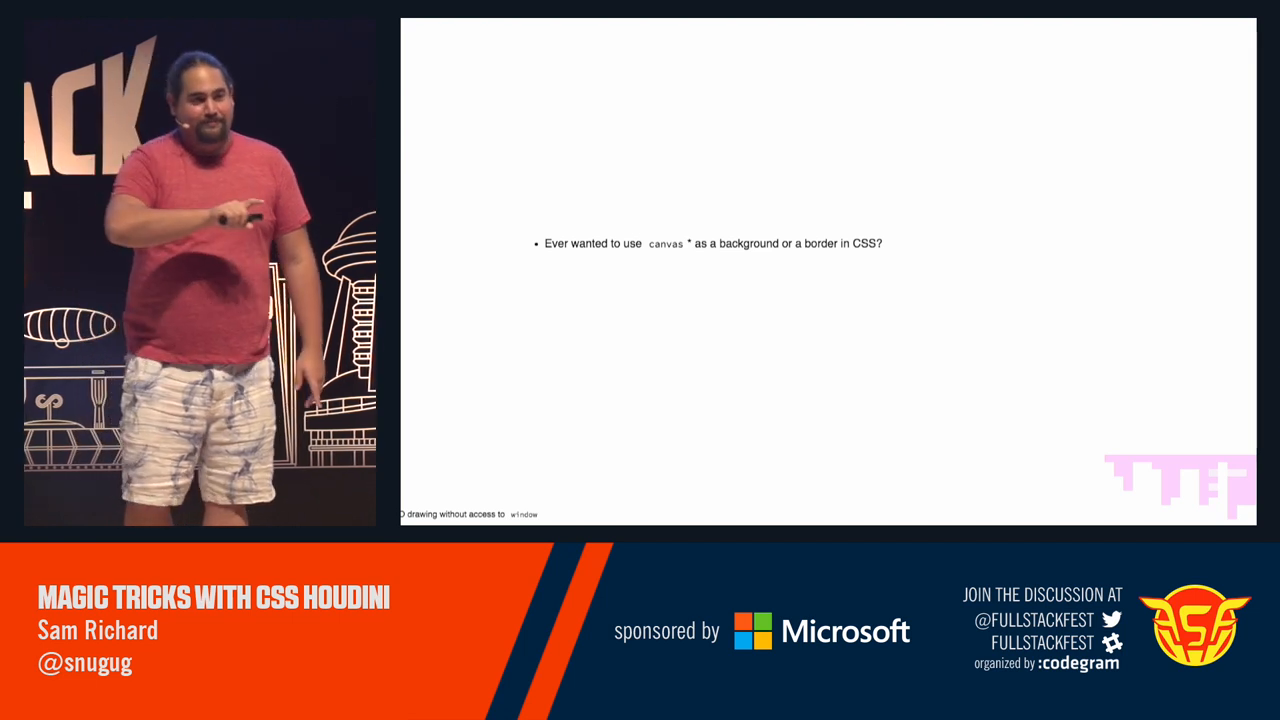
{"action": "key", "text": "Right"}
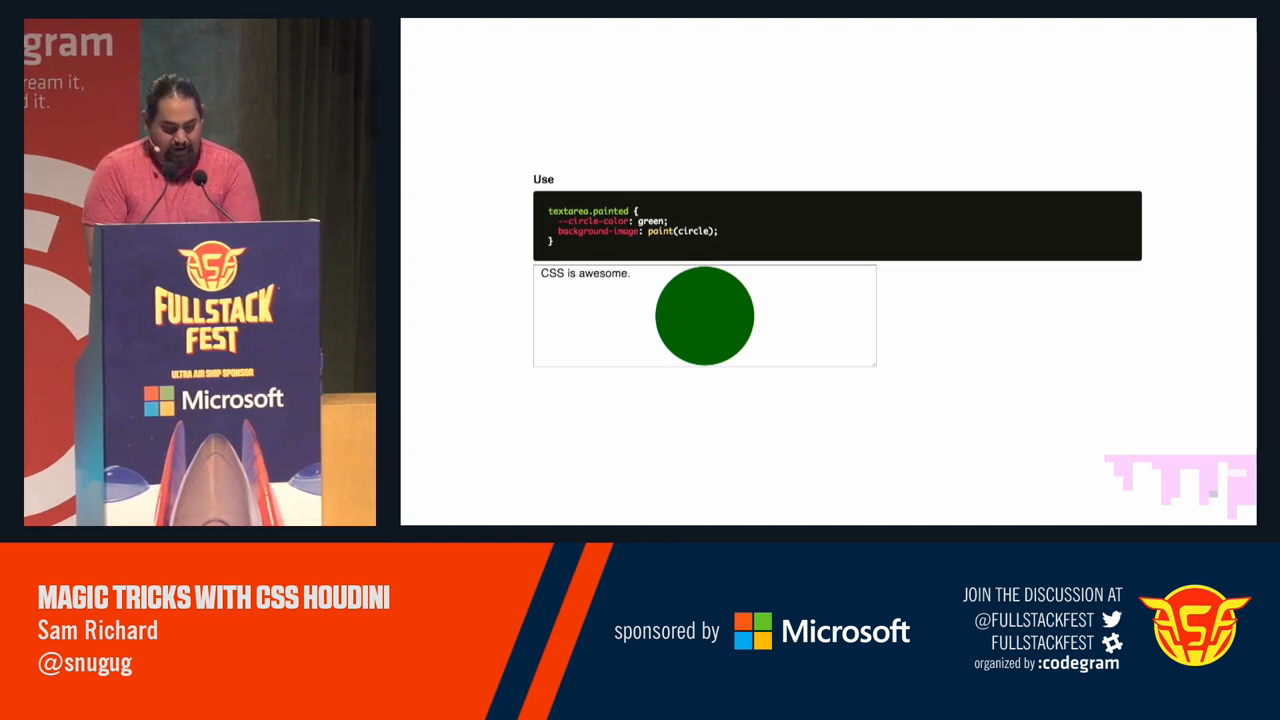
{"action": "double_click", "coordinate": [693, 231]}
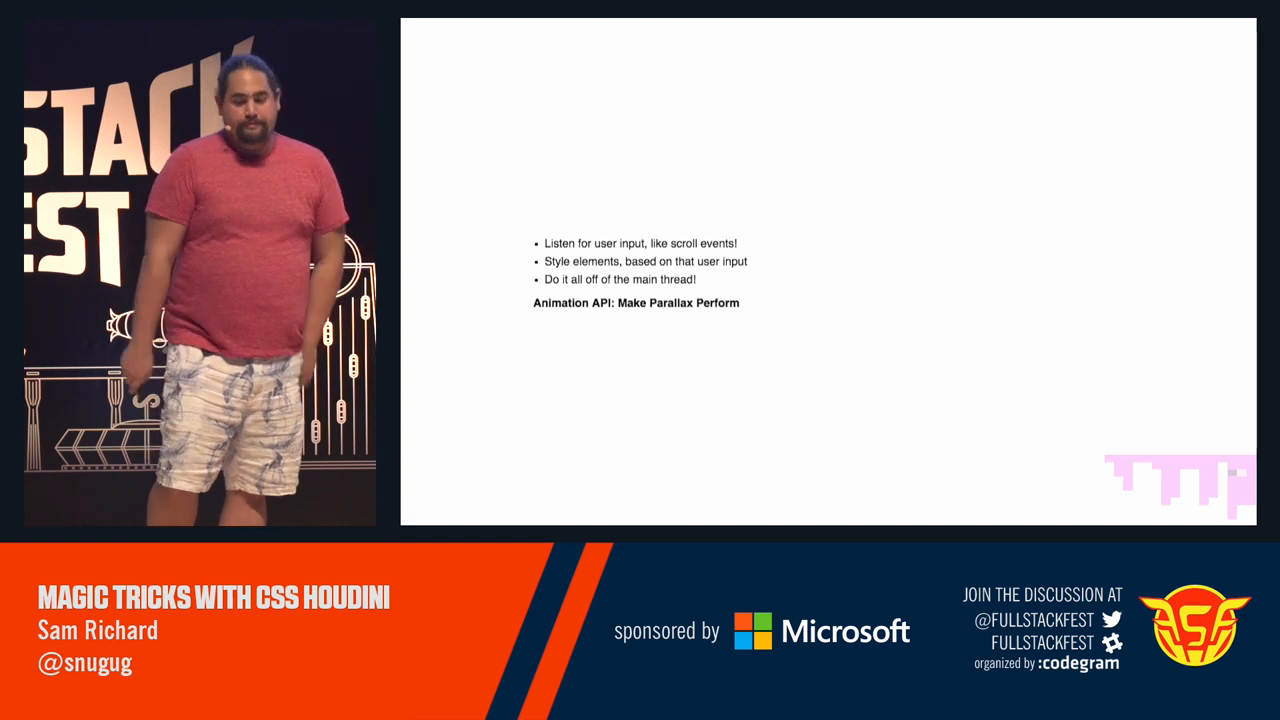
{"action": "key", "text": "Right"}
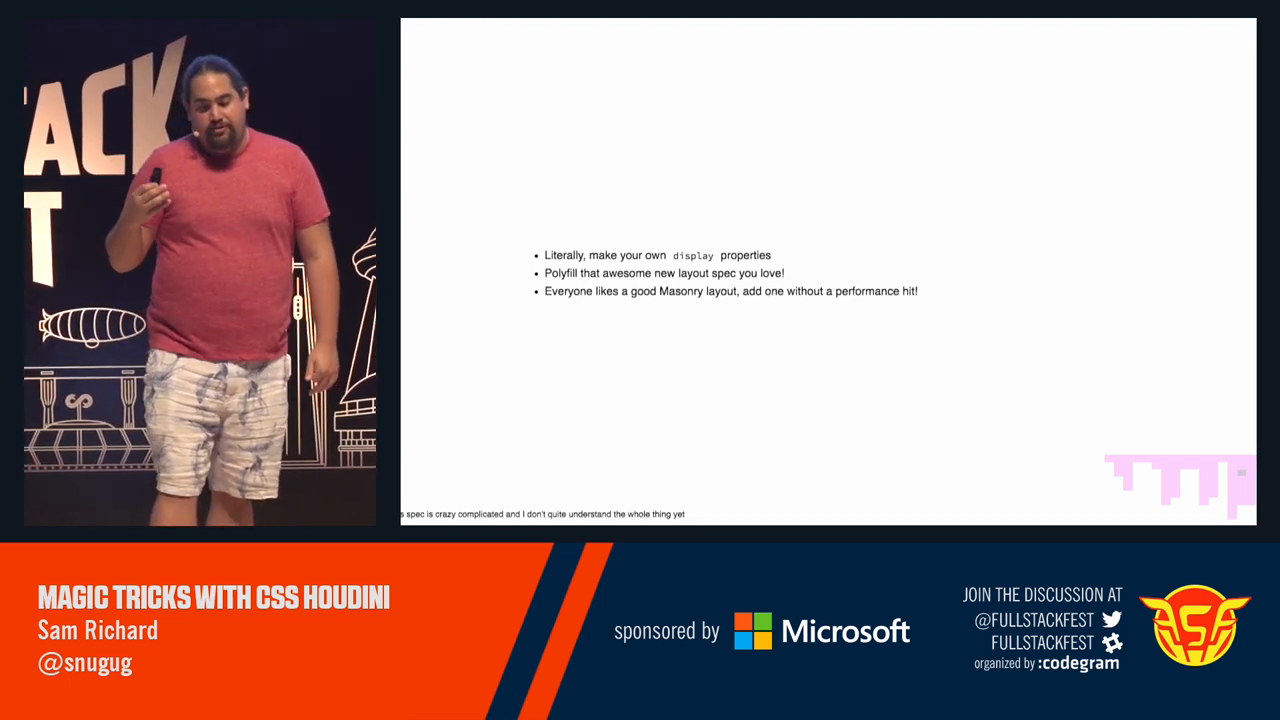
{"action": "key", "text": "Right"}
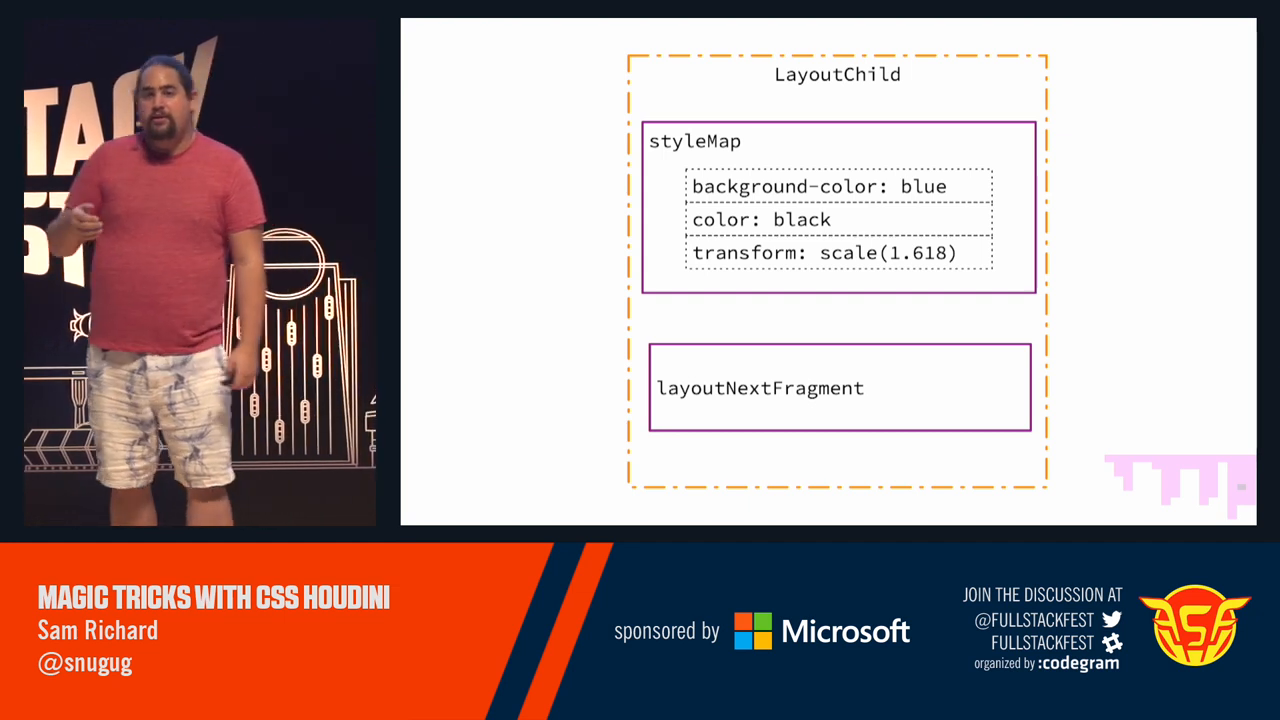
{"action": "key", "text": "Right"}
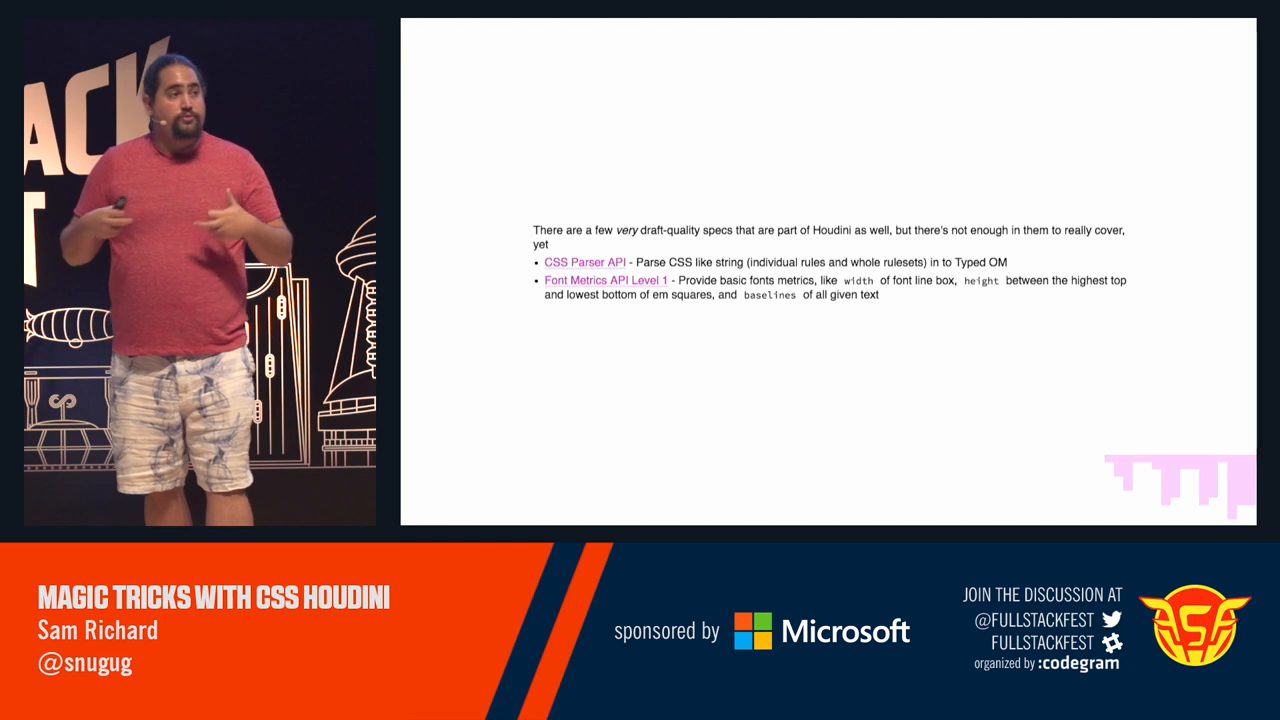
{"action": "key", "text": "Right"}
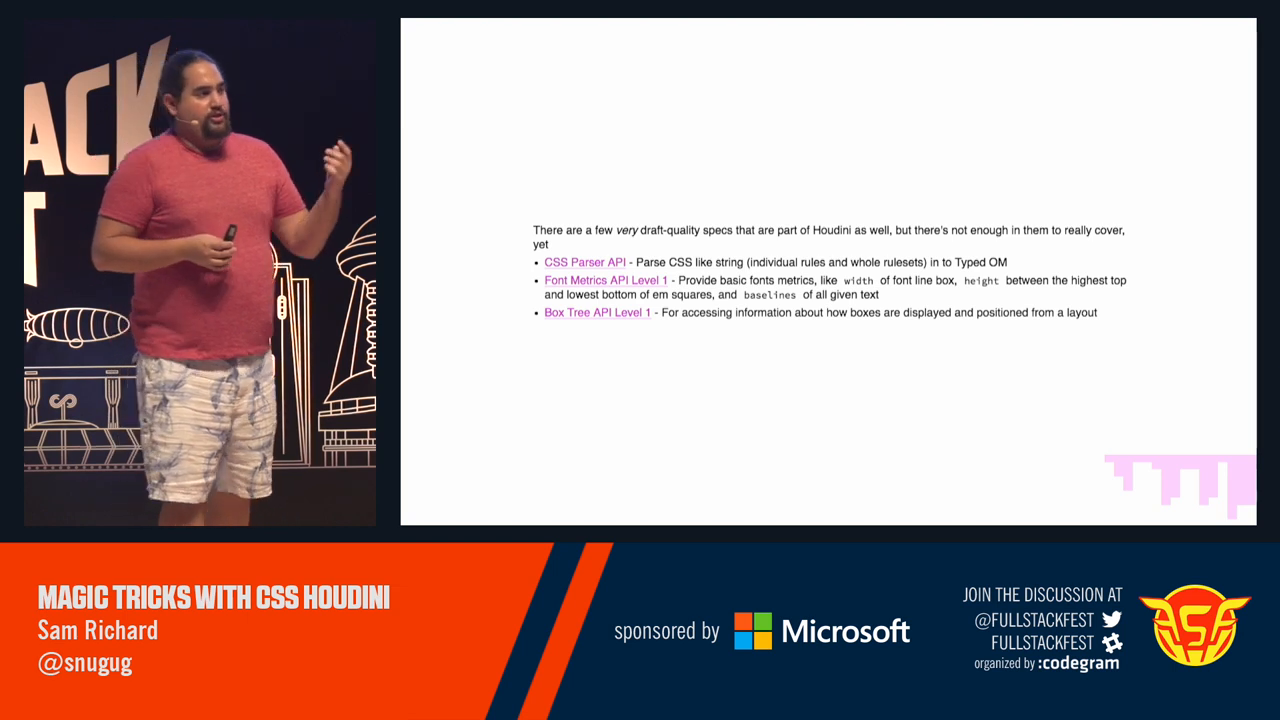